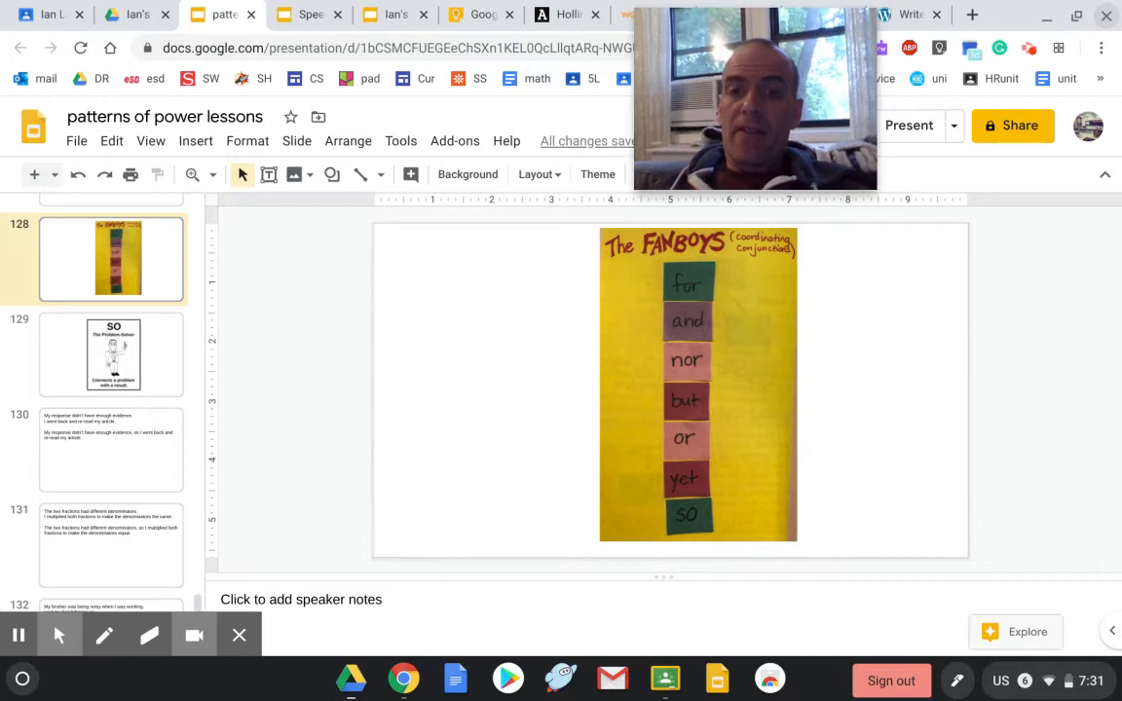
{"action": "mouse_move", "coordinate": [651, 477]}
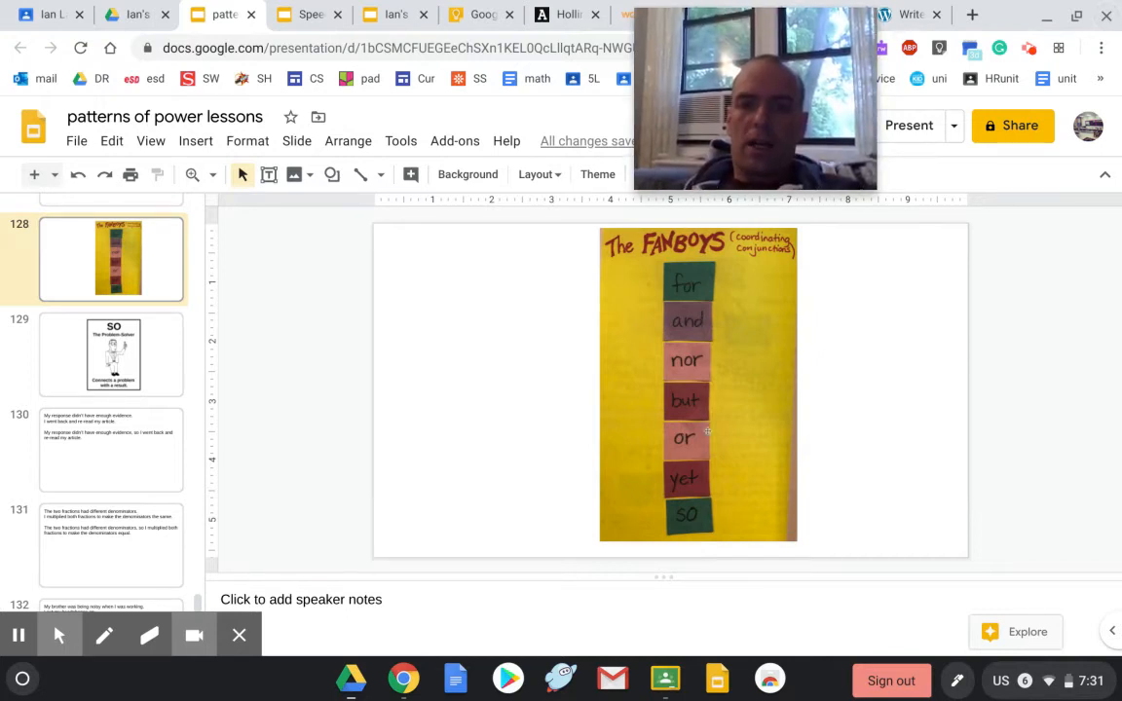
{"action": "mouse_move", "coordinate": [1057, 454]}
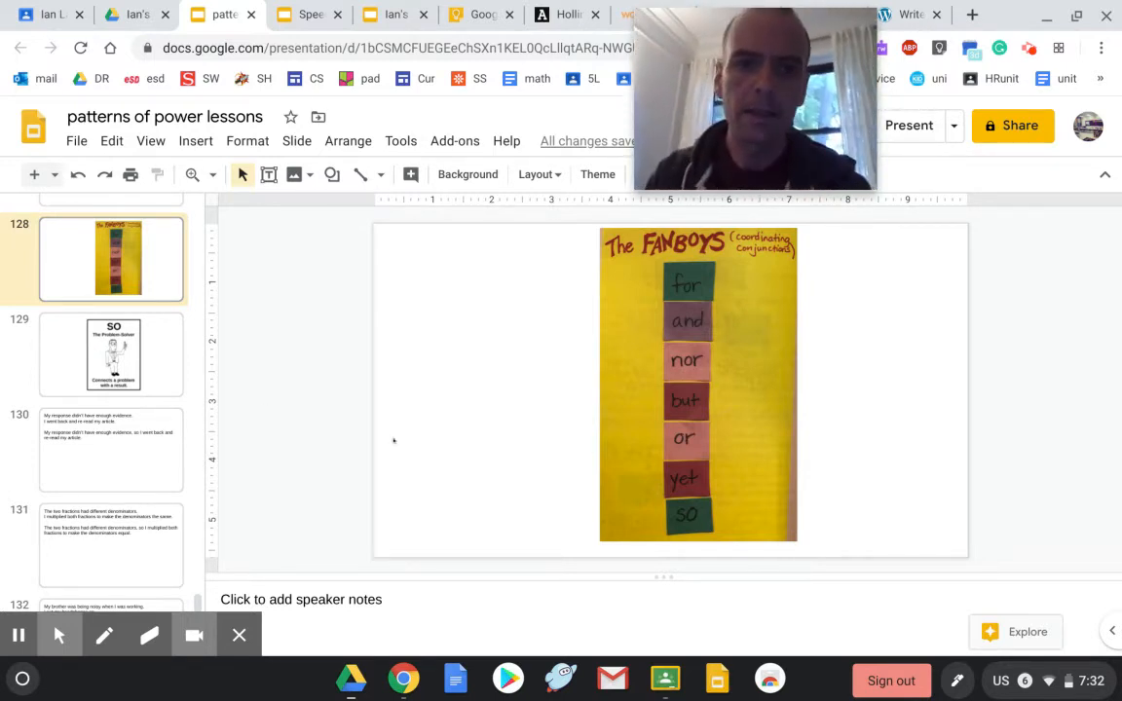
- Show the SO Problem-Solver slide (129) after the FANBOYS conjunctions chart
{"action": "left_click", "coordinate": [111, 354]}
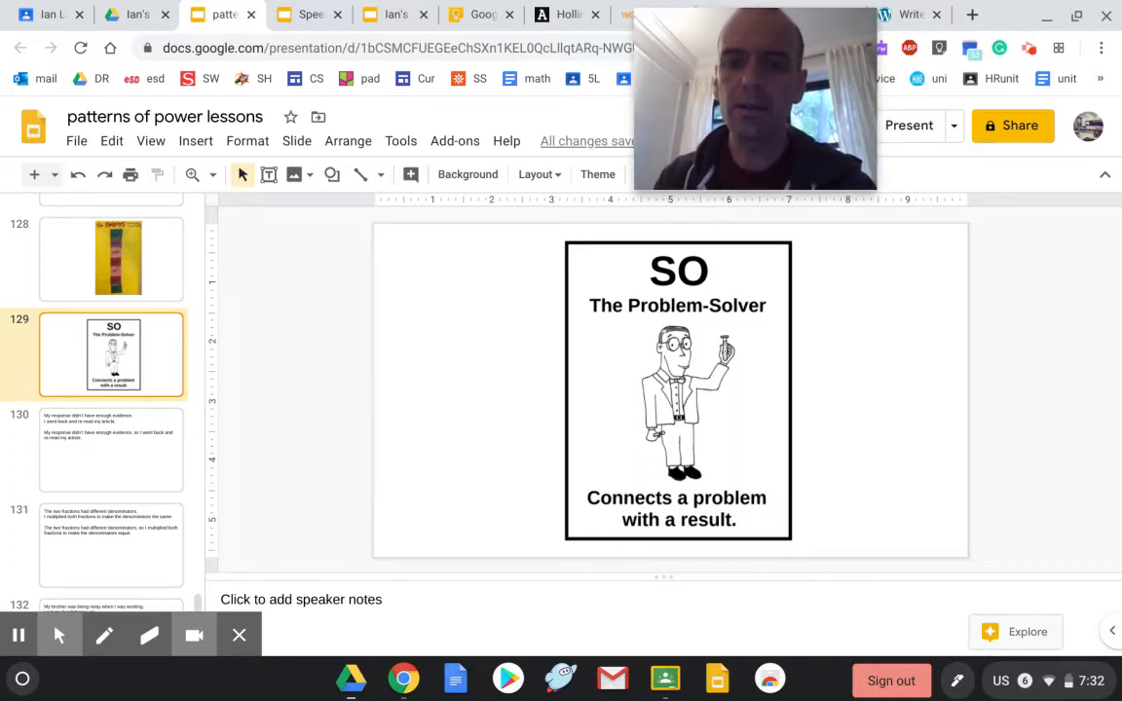
- Revisit the FANBOYS and SO slides, then present full screen to slide 130's ', so' evidence sentences
{"action": "left_click", "coordinate": [110, 258]}
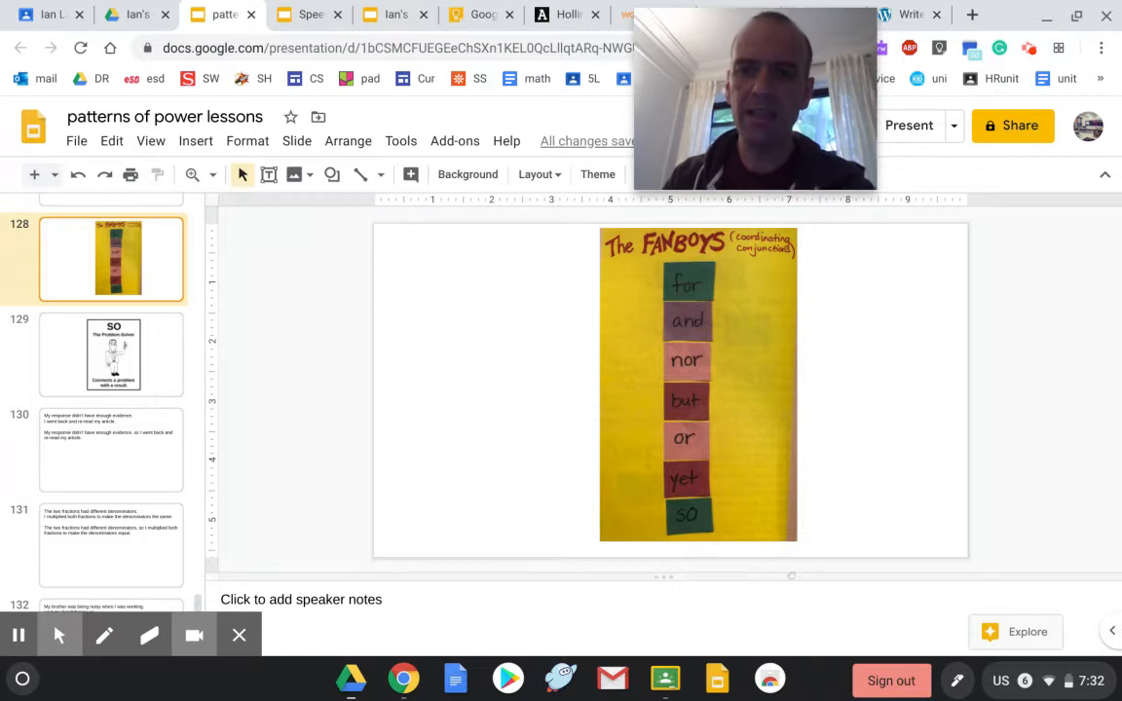
{"action": "left_click", "coordinate": [111, 354]}
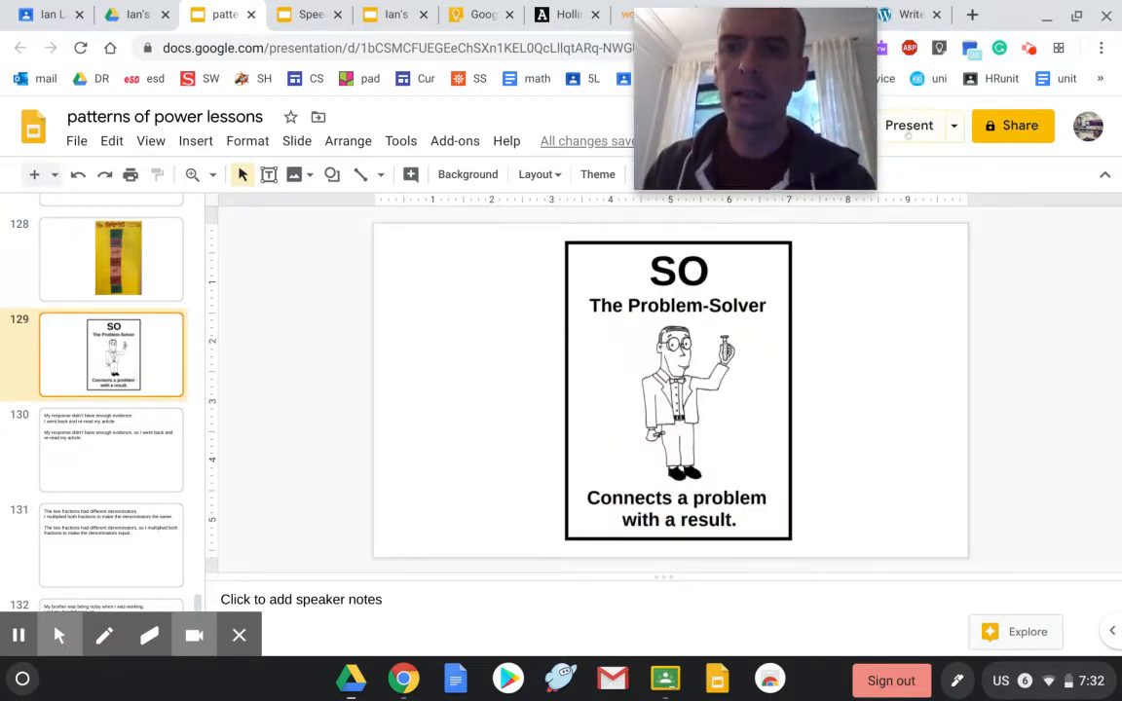
{"action": "left_click", "coordinate": [909, 125]}
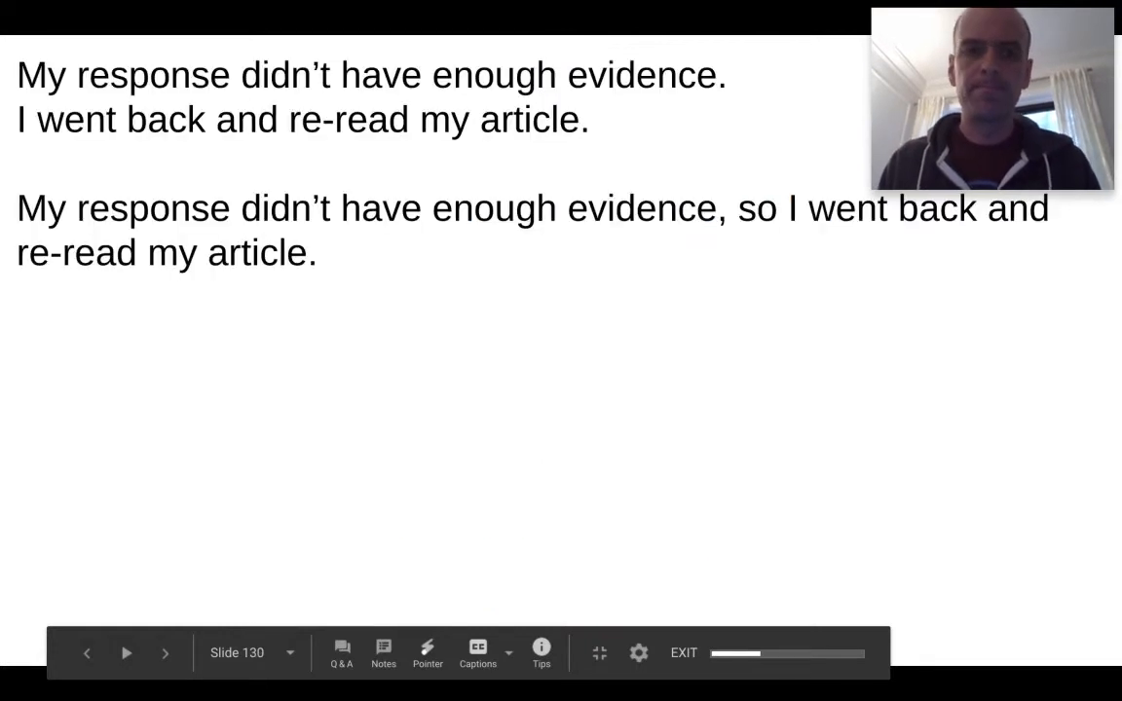
- Exit the slideshow back to slide 130 in the editor with its fade-in animation
{"action": "left_click", "coordinate": [86, 654]}
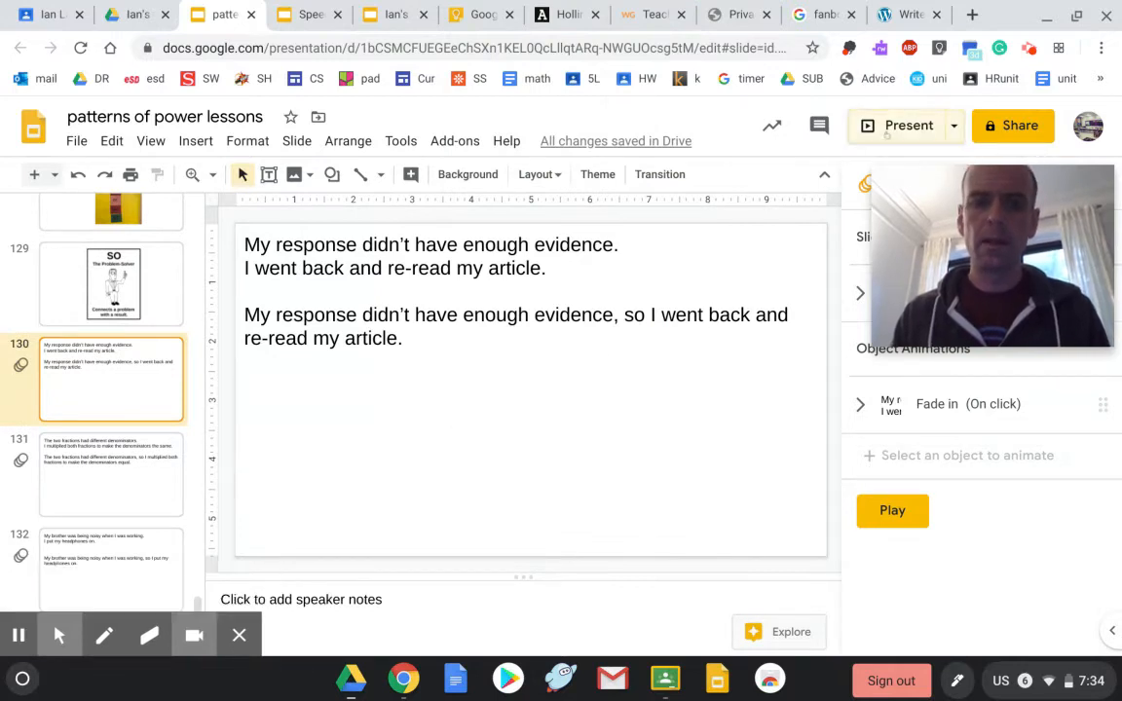
- Present slide 130 again so only the two separate sentences show first
{"action": "left_click", "coordinate": [907, 125]}
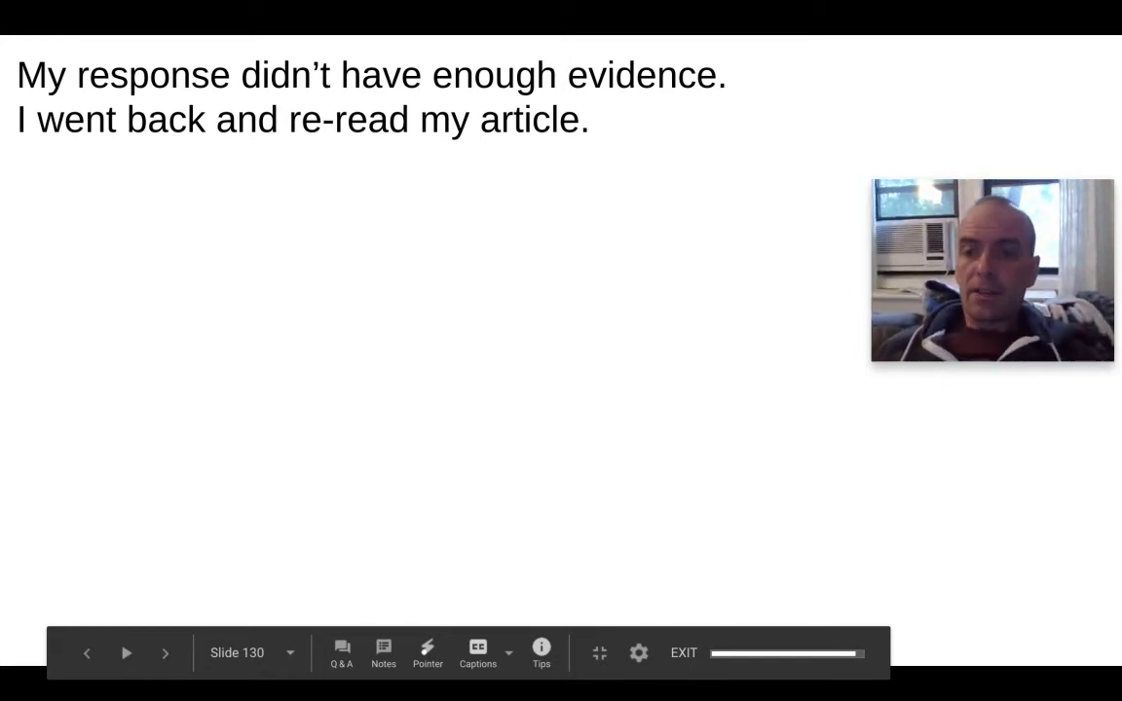
- End the slideshow and set up slide 132 with the fractions text box selected for rewriting
{"action": "left_click", "coordinate": [164, 653]}
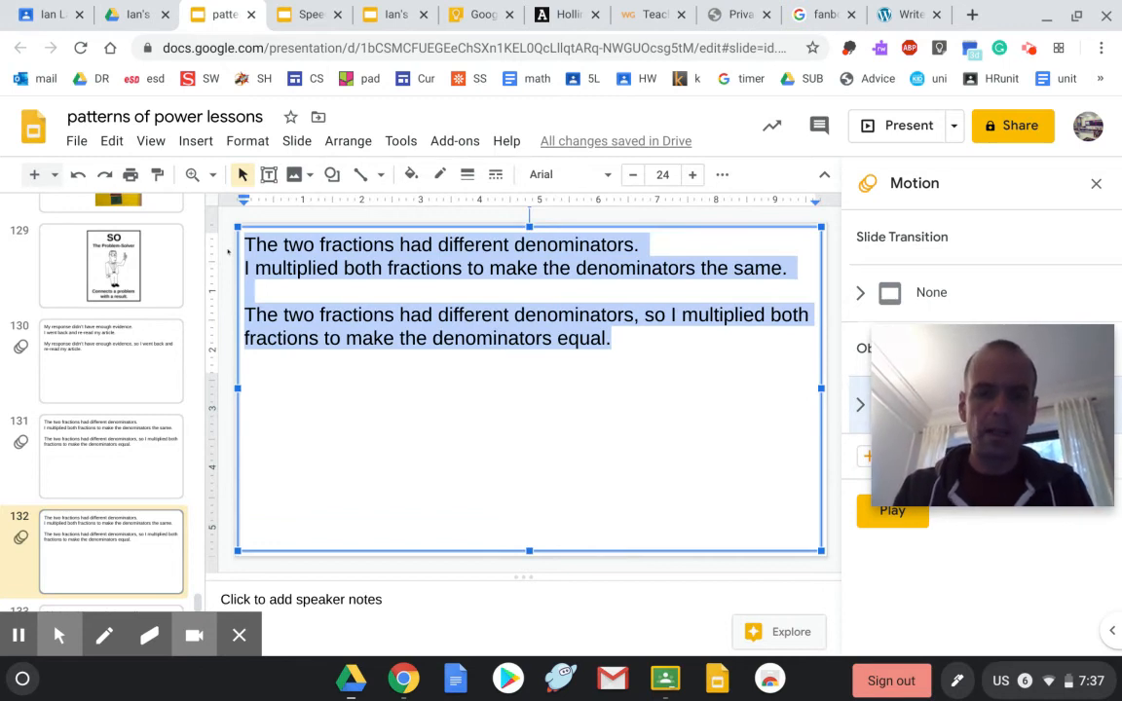
- Replace slide 132's text with headings 'Problem sentence:', 'Solution sentence:', 'Combo sentence:'
{"action": "type", "text": "Problem"}
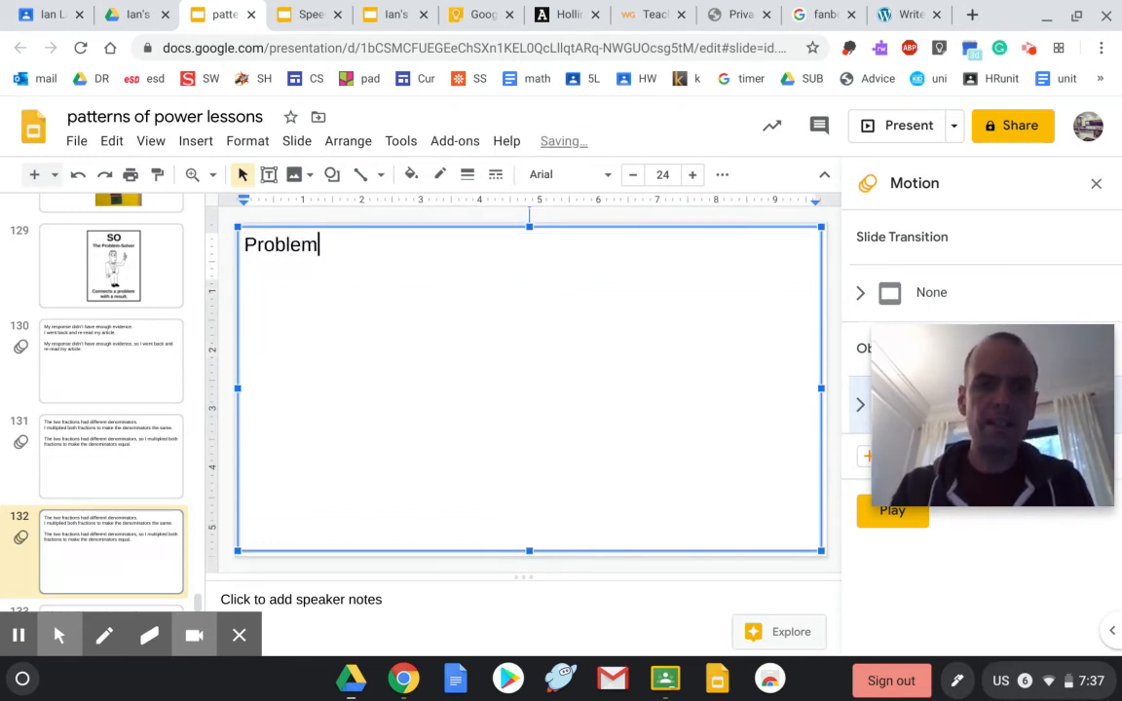
{"action": "type", "text": "sentence"}
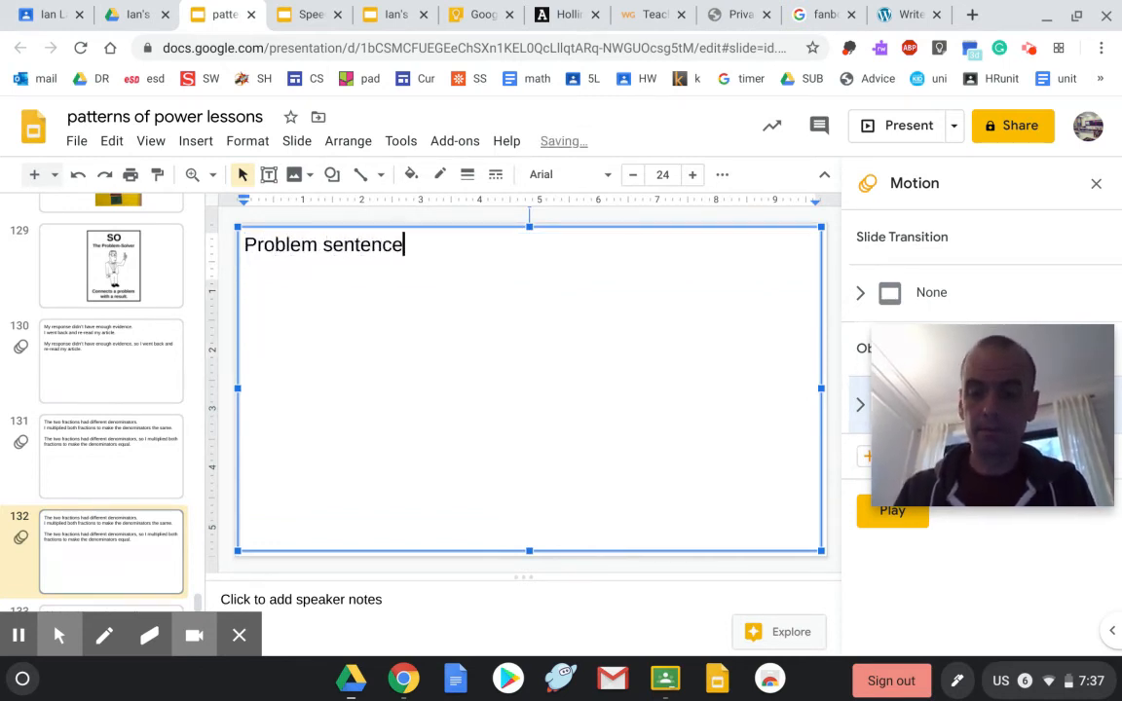
{"action": "type", "text": ":"}
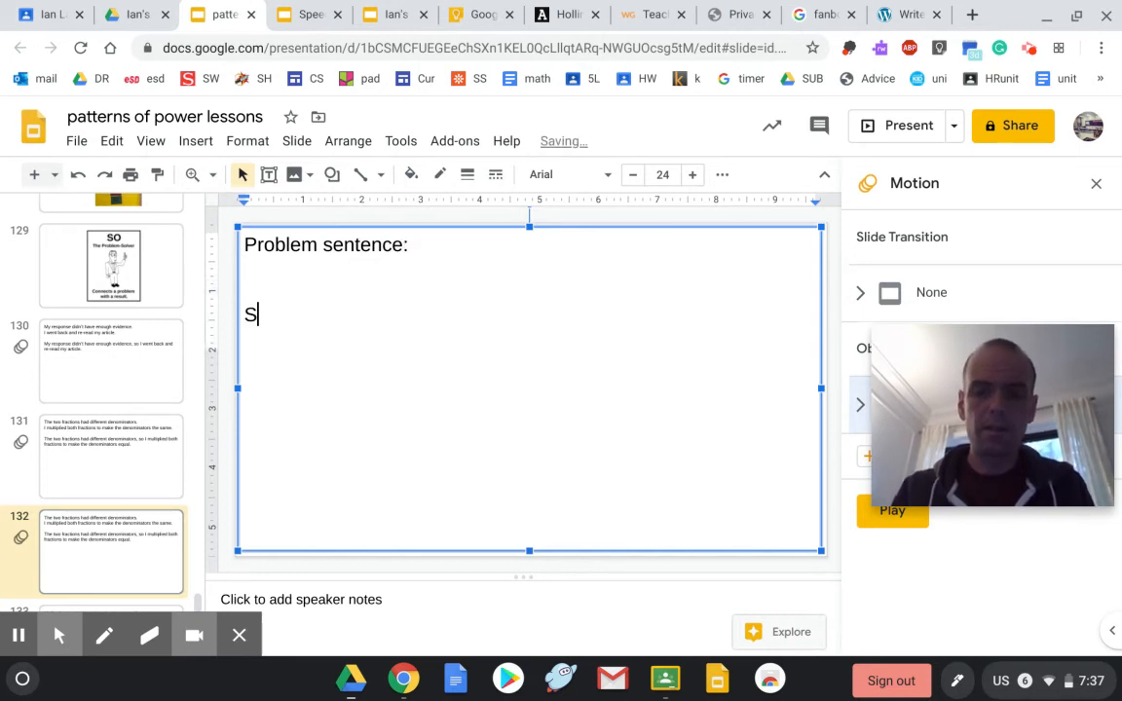
{"action": "type", "text": "olution sentence:"}
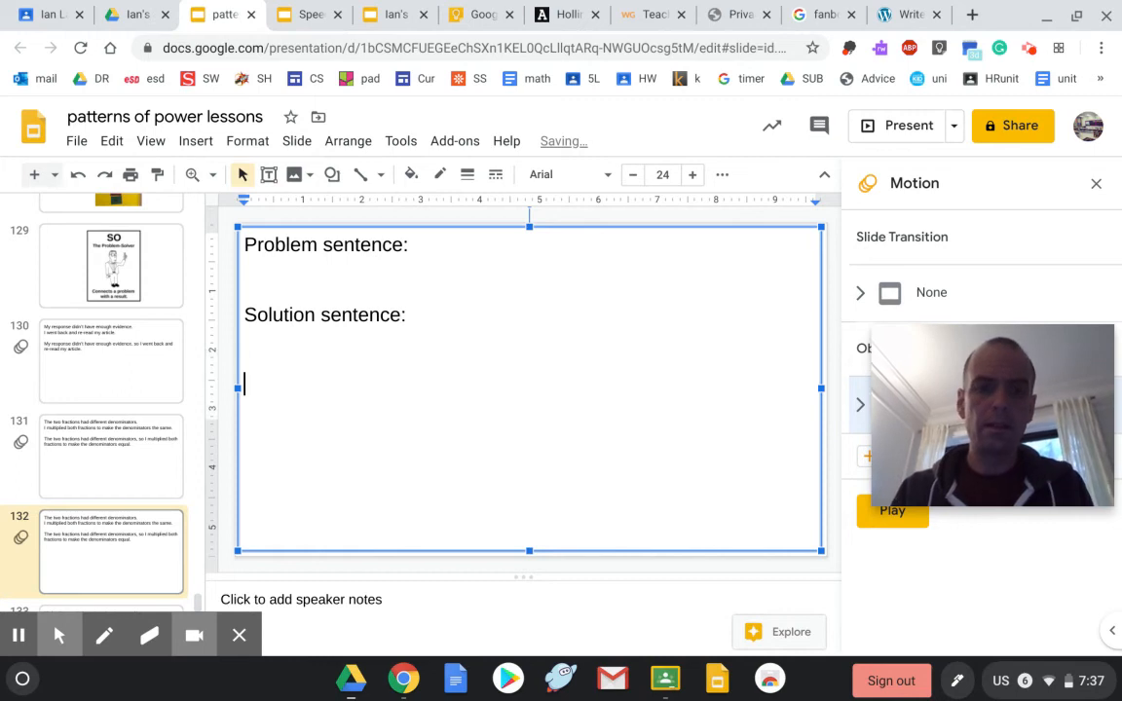
{"action": "type", "text": "Combo s"}
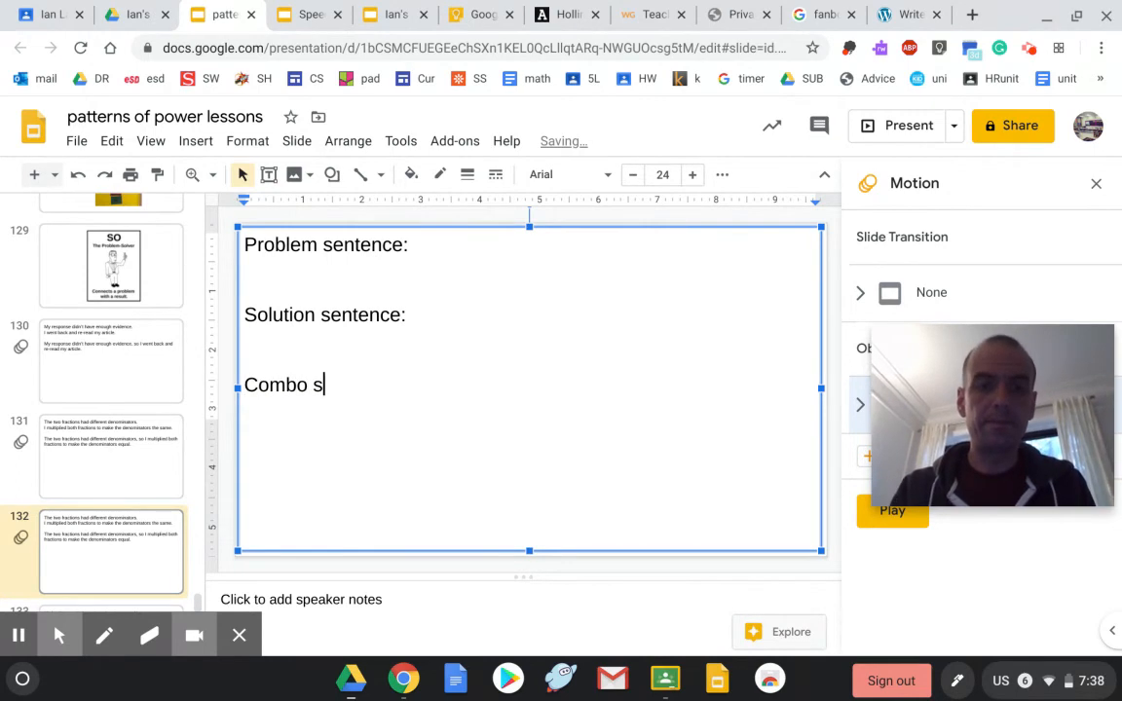
{"action": "type", "text": "entence:"}
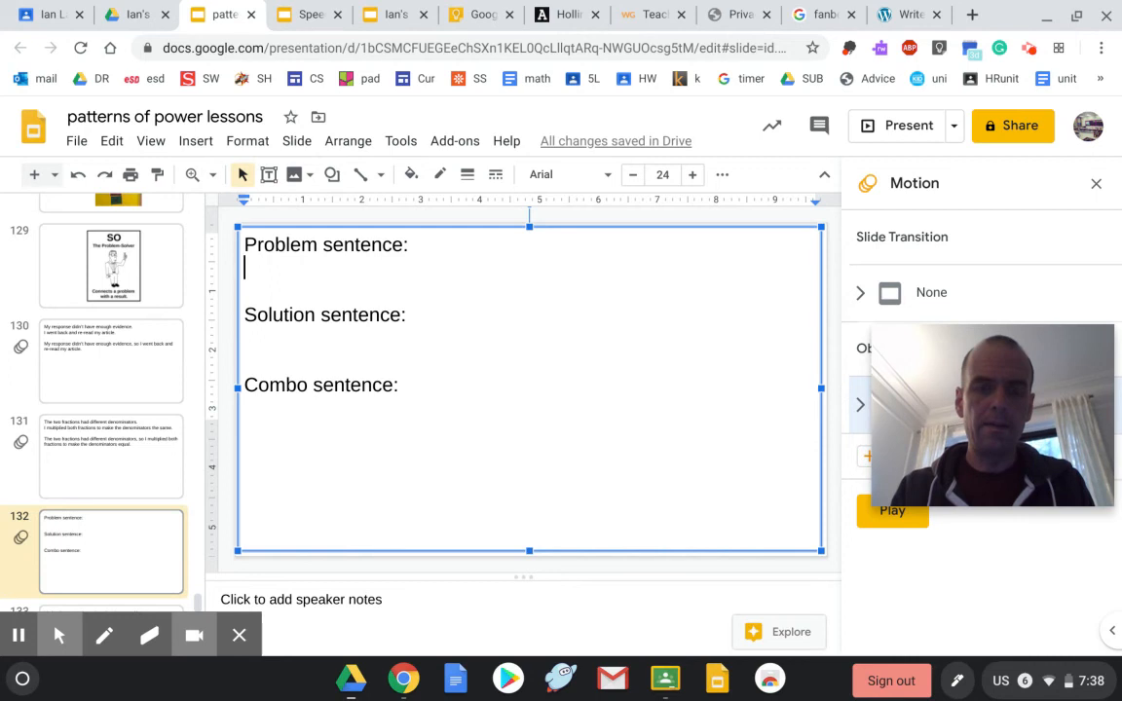
- Write the problem sentence 'I couldn't focus when working.'
{"action": "type", "text": "I couldn’t focus"}
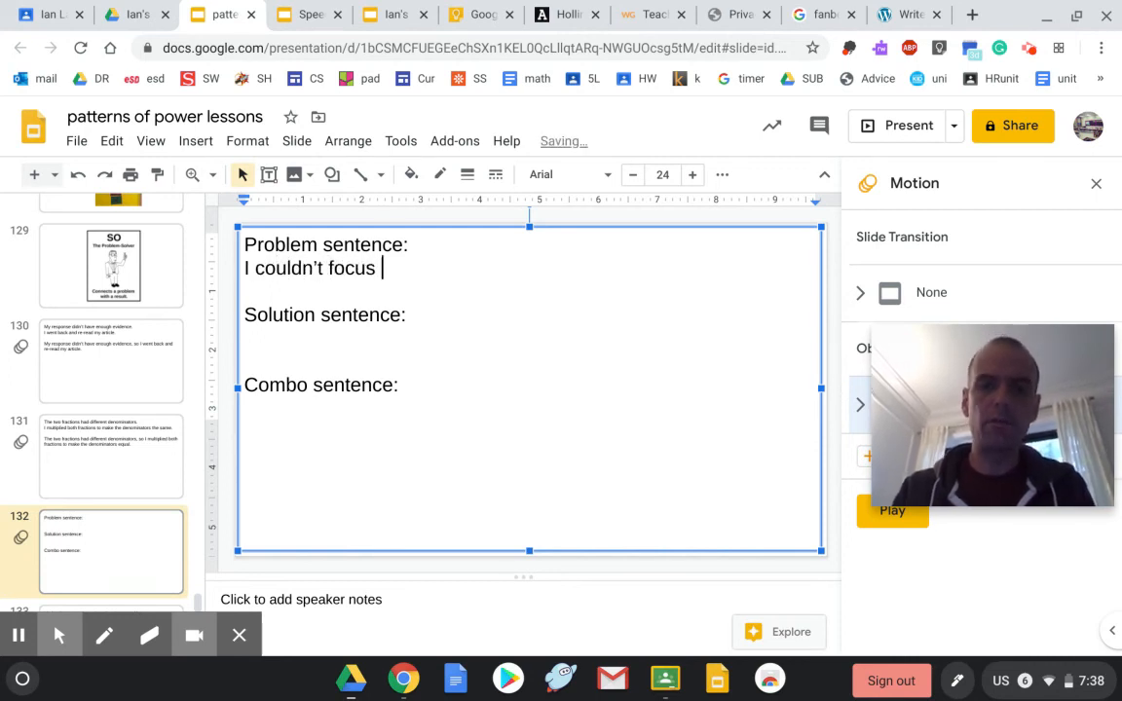
{"action": "type", "text": "when working"}
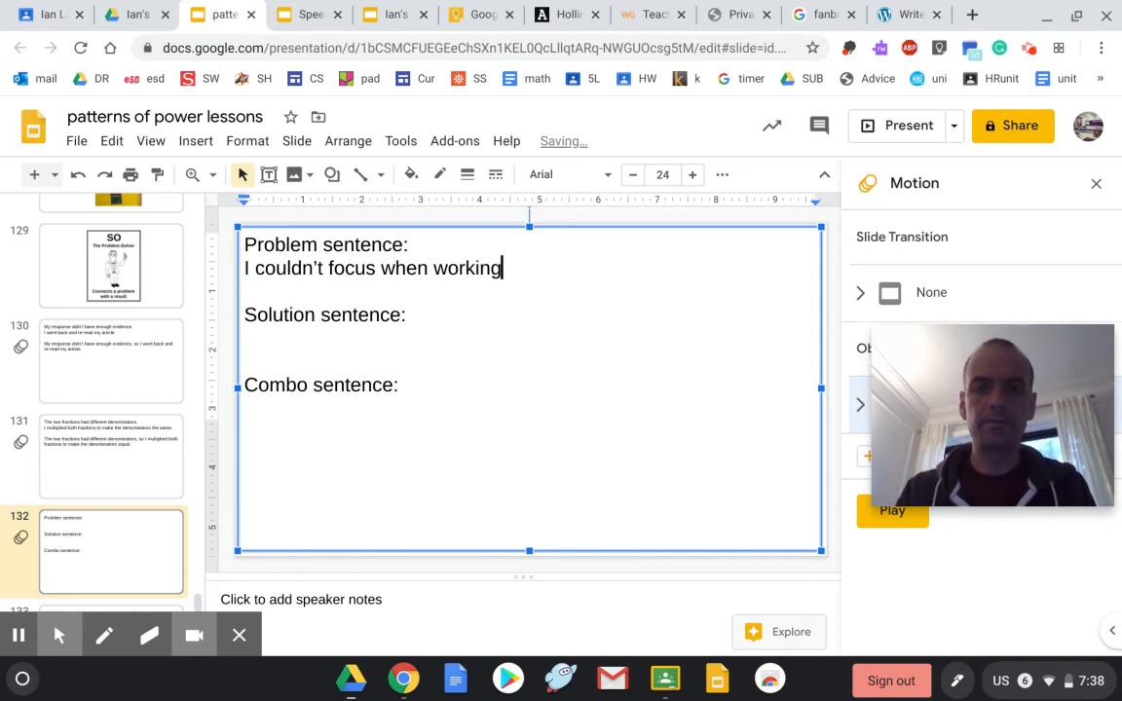
{"action": "type", "text": "."}
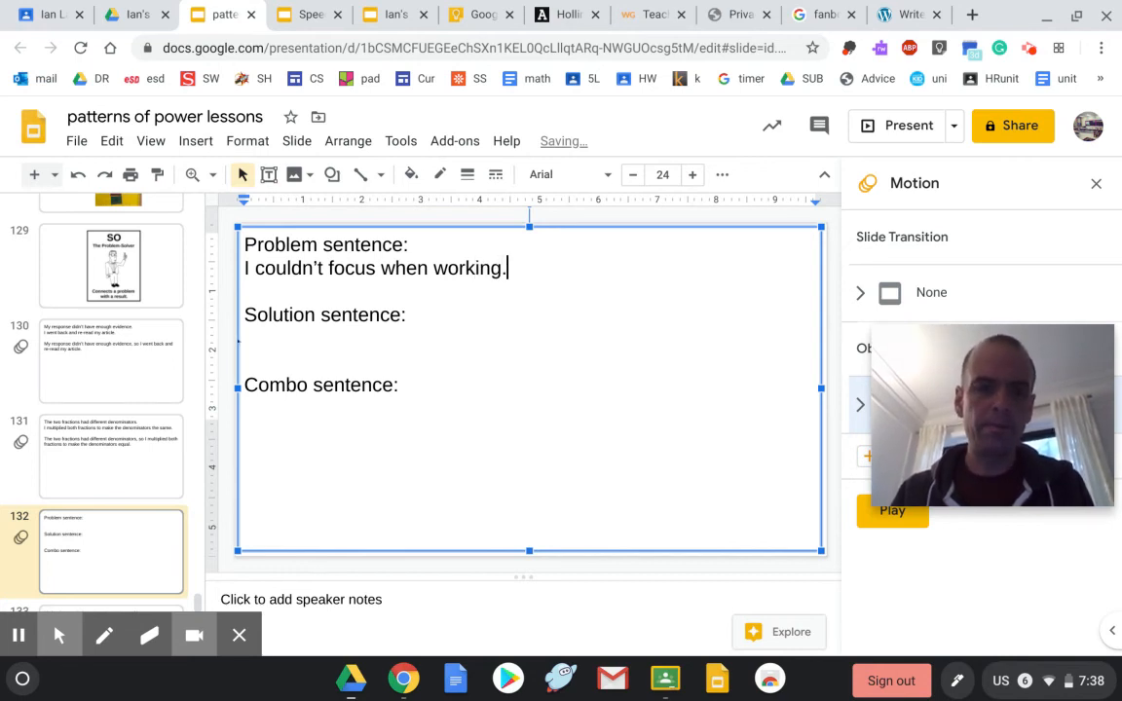
- Write the solution sentence 'I did 10 push-ups to get my energy up.'
{"action": "type", "text": "I did 10"}
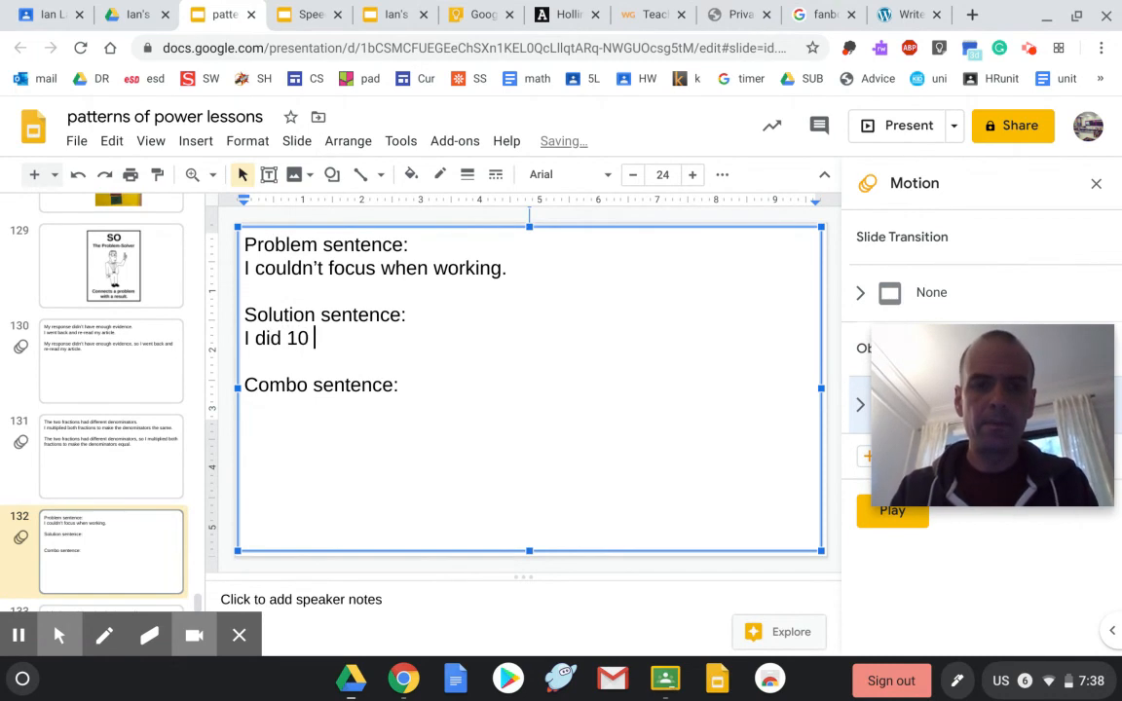
{"action": "type", "text": "push"}
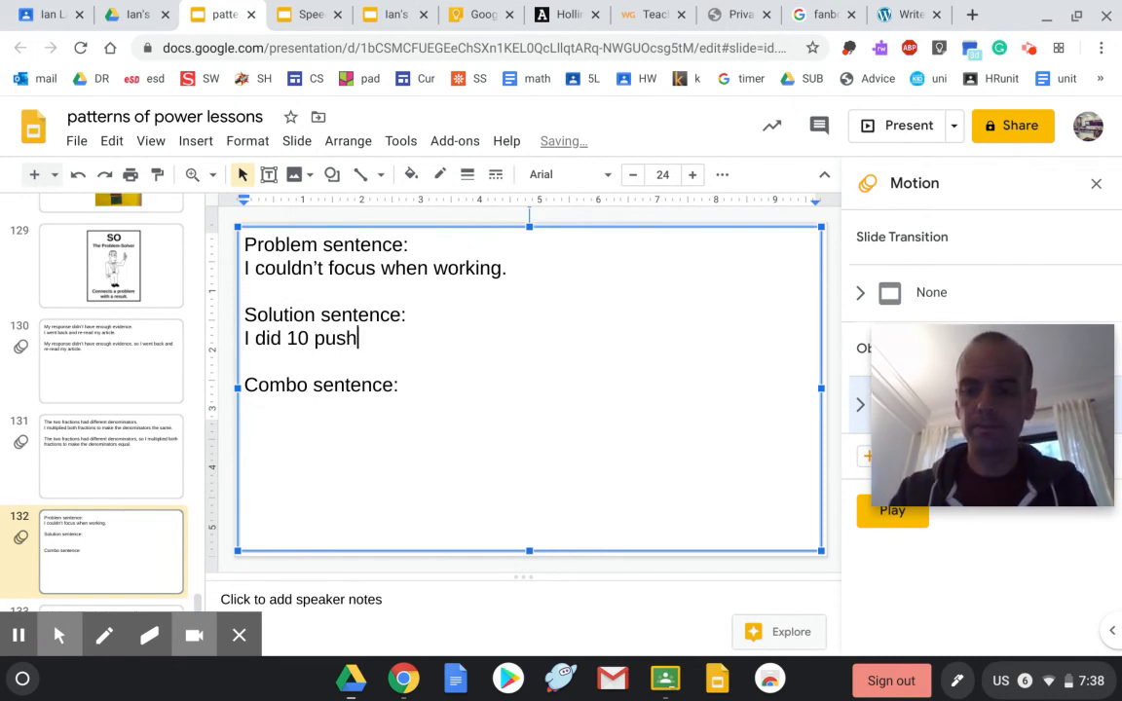
{"action": "type", "text": "-ups t"}
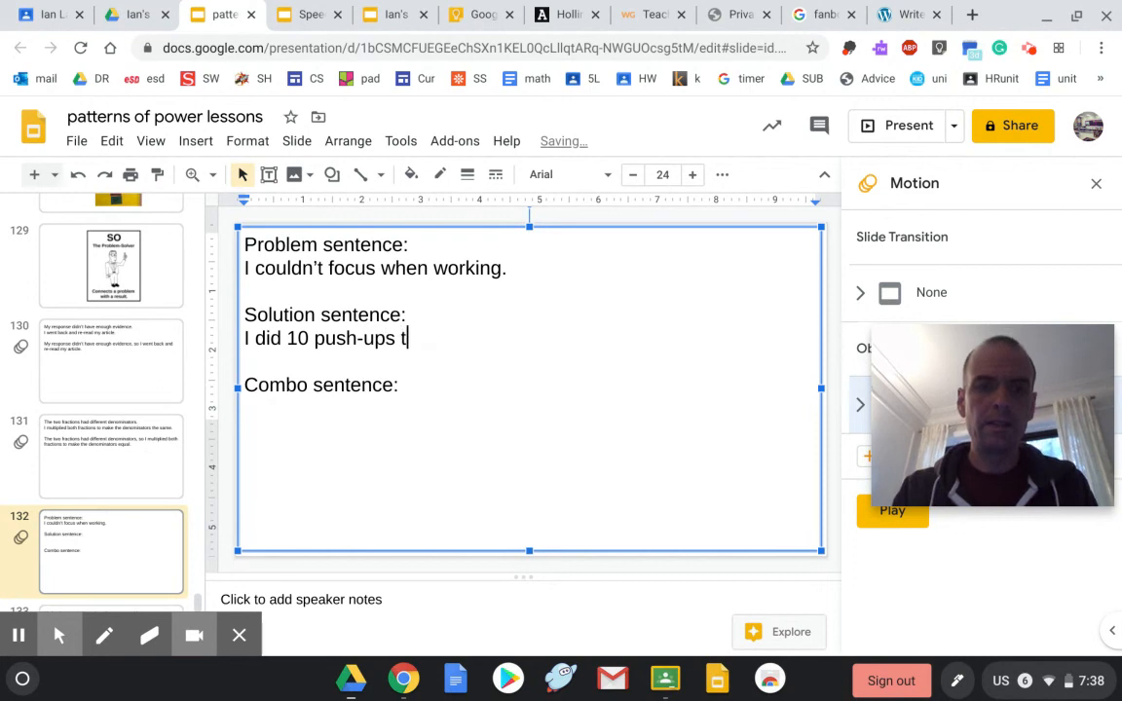
{"action": "type", "text": "o get my ener"}
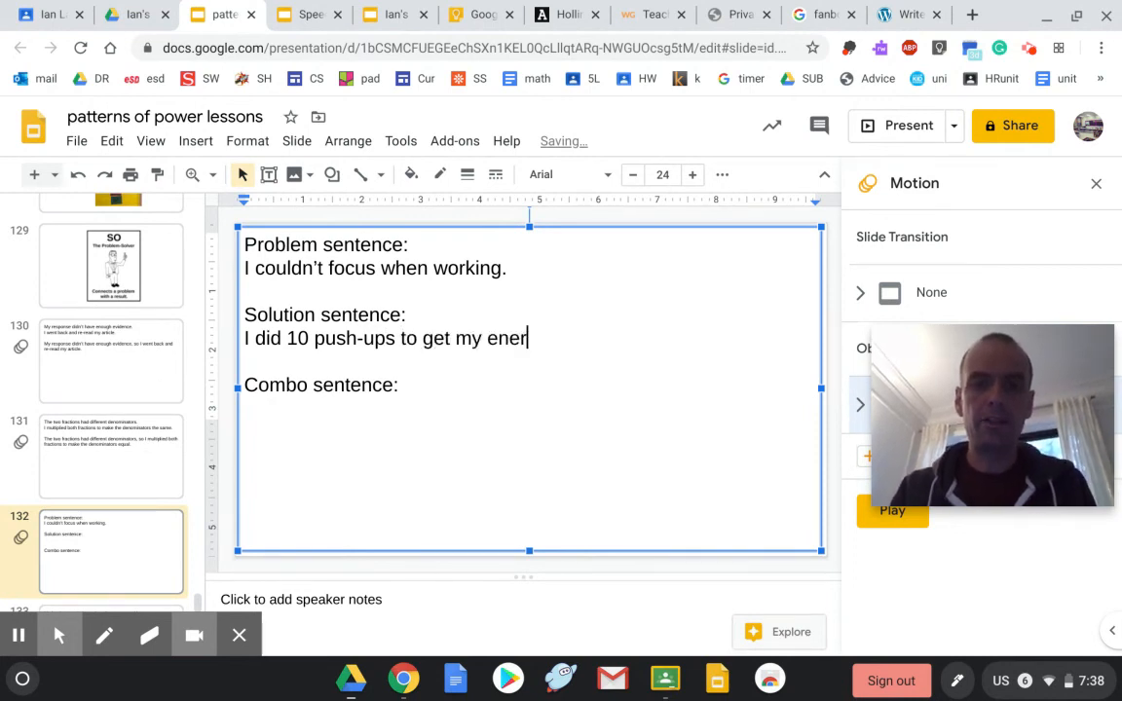
{"action": "type", "text": "gy up."}
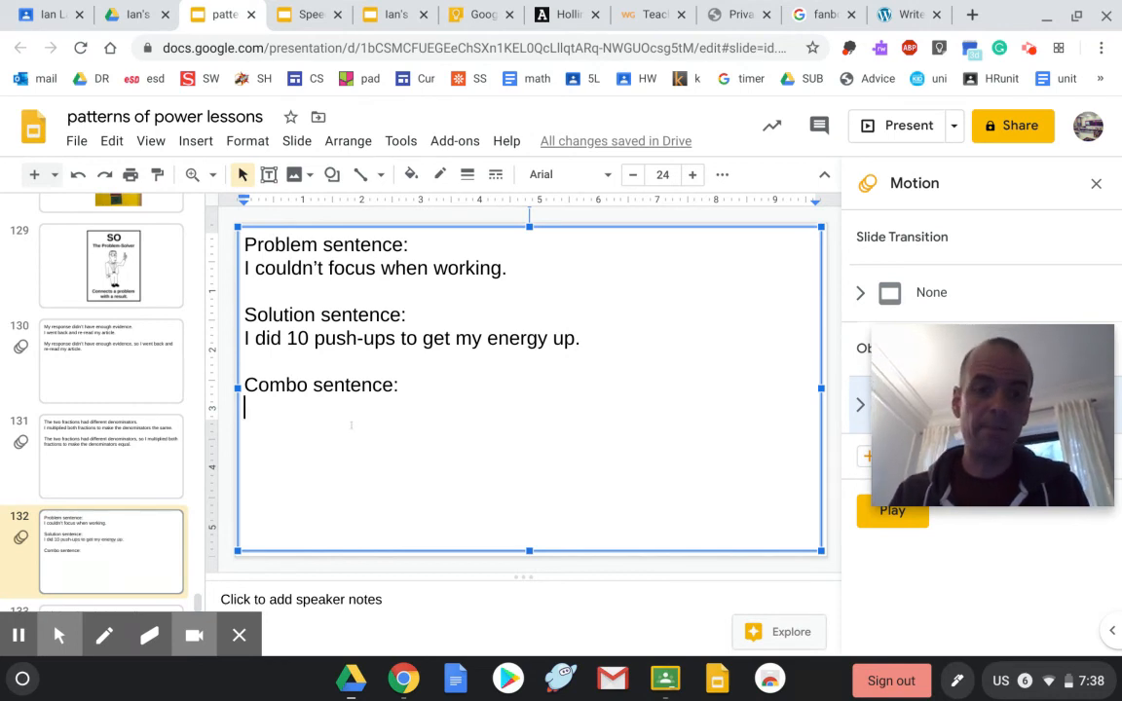
- Write the combo sentence 'I couldn't focus when working, so I did 10 push-ups to get my energy up.'
{"action": "type", "text": "I could"}
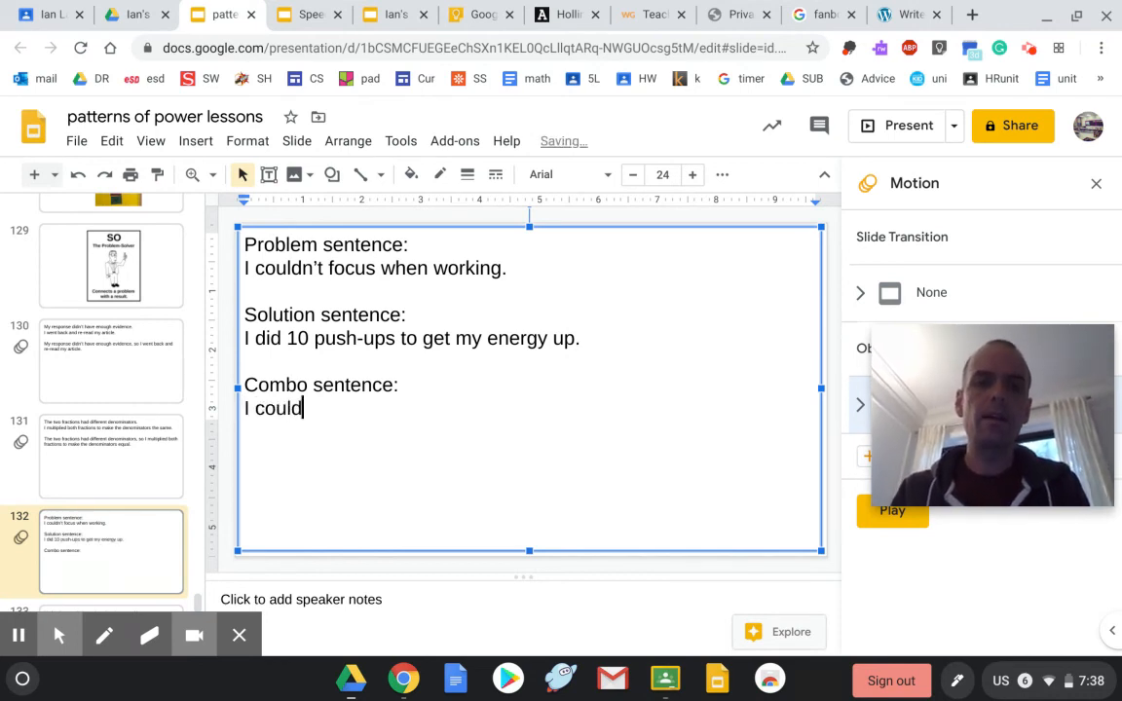
{"action": "type", "text": "n't focu"}
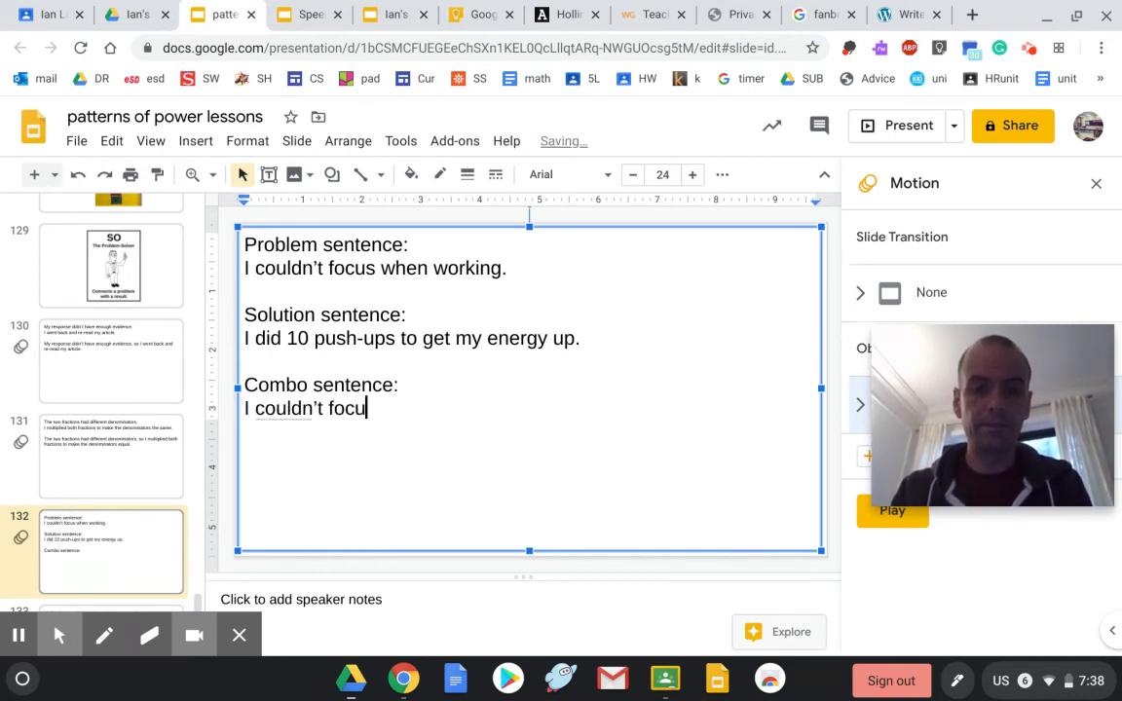
{"action": "type", "text": "s when wo"}
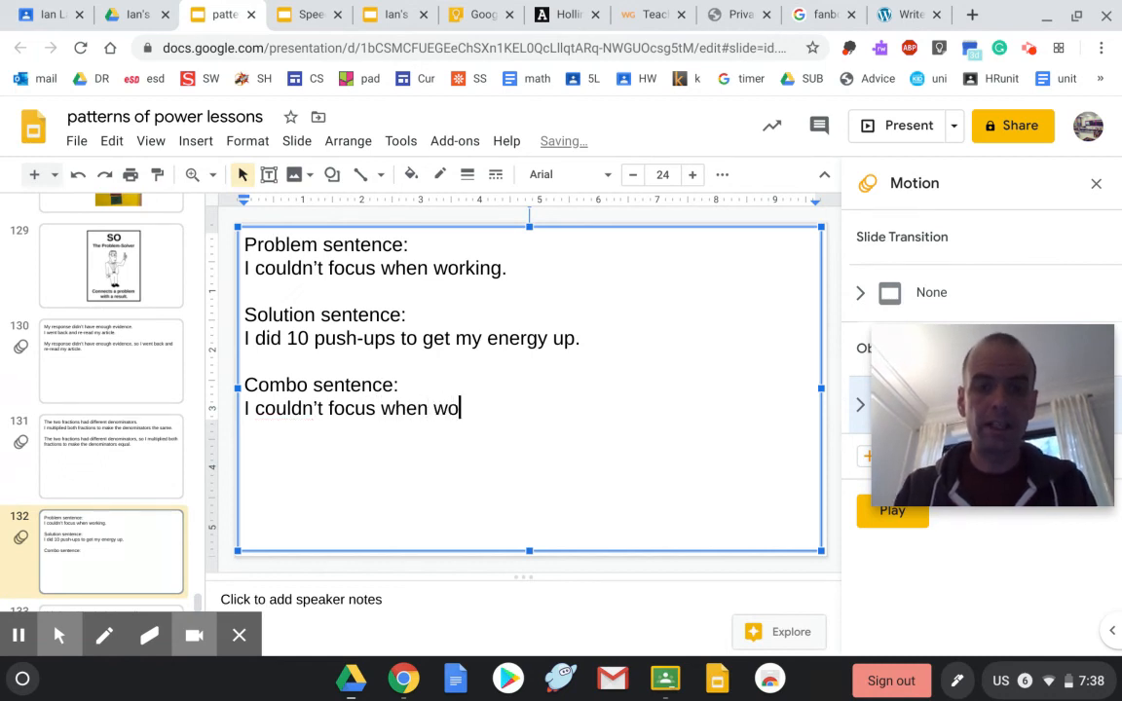
{"action": "type", "text": "rking, so"}
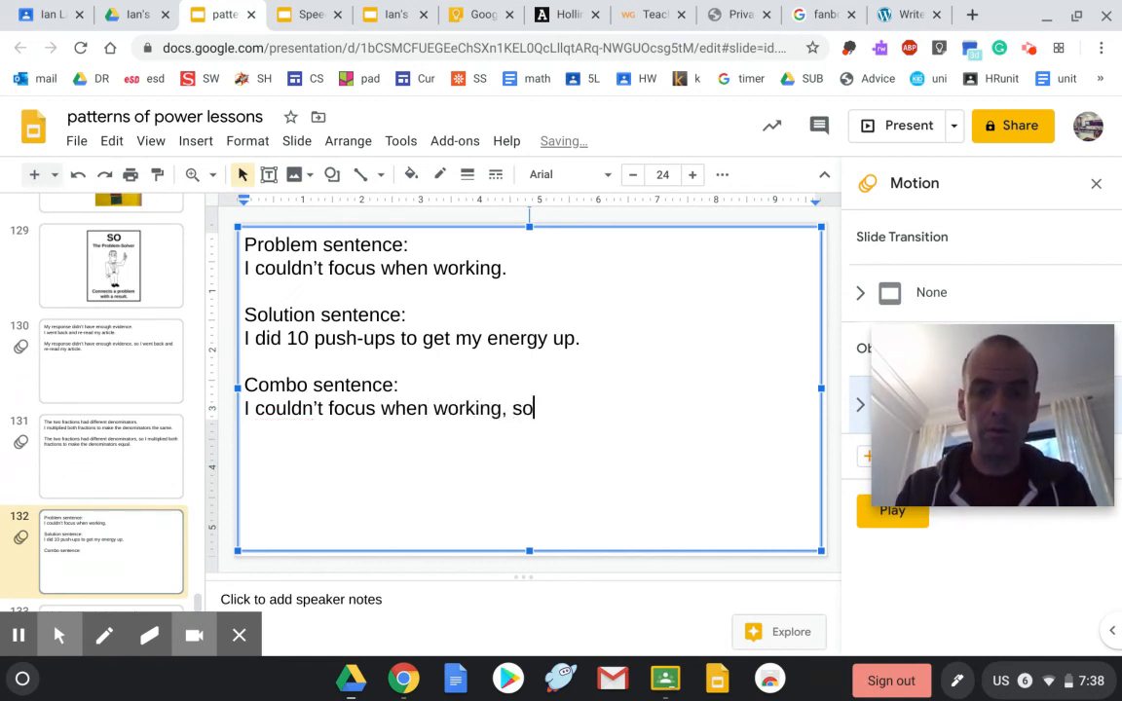
{"action": "type", "text": "I did"}
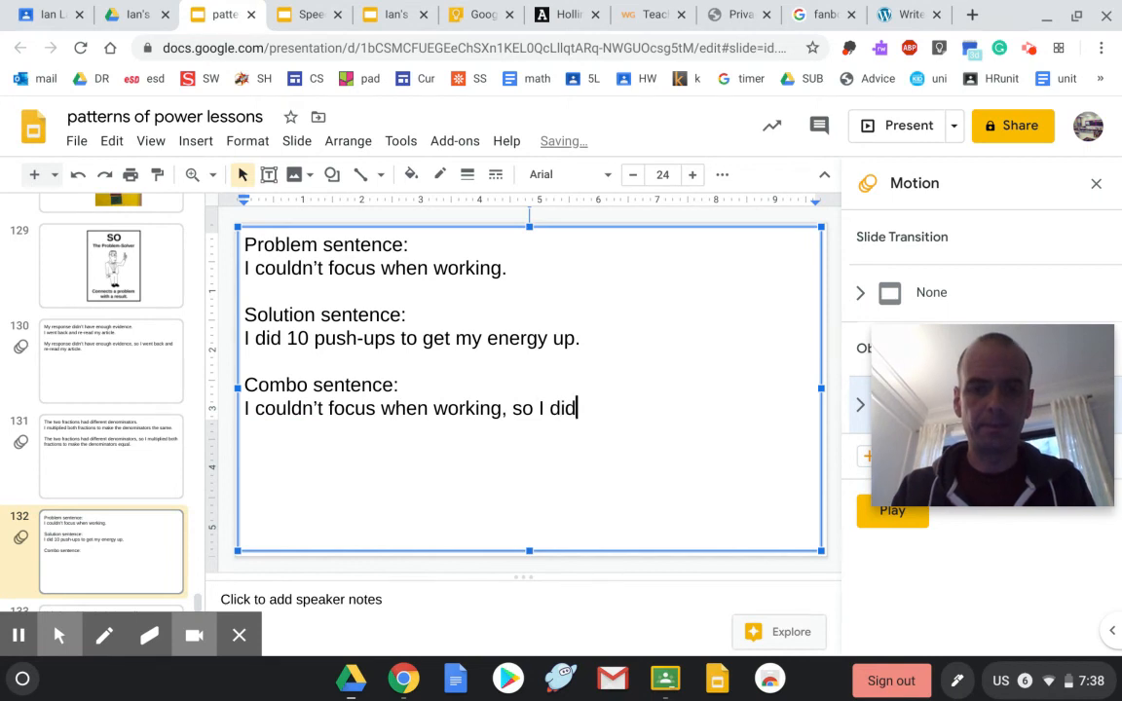
{"action": "type", "text": "10"}
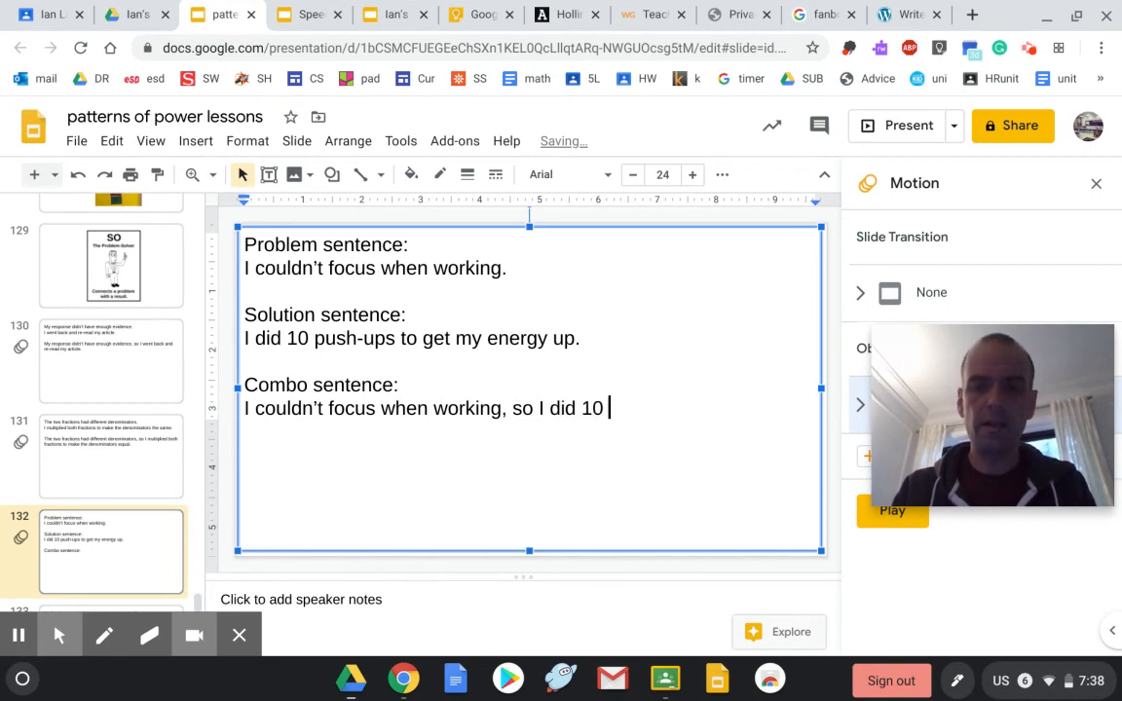
{"action": "type", "text": "push-ups to get"}
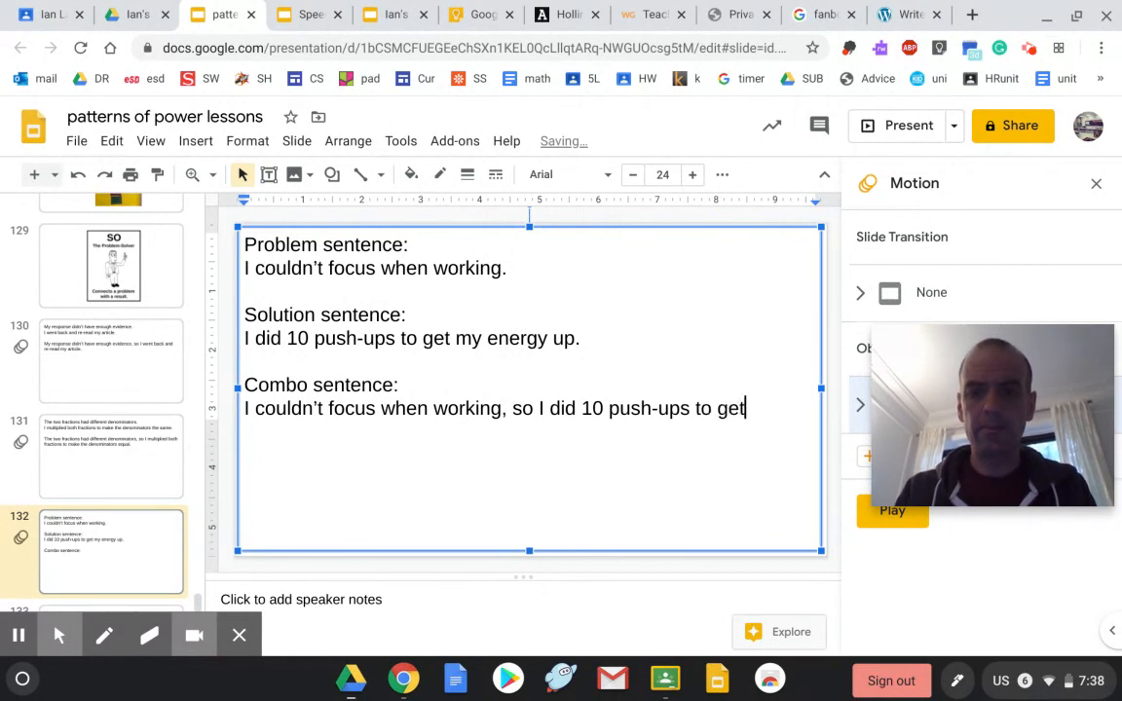
{"action": "type", "text": "my energy"}
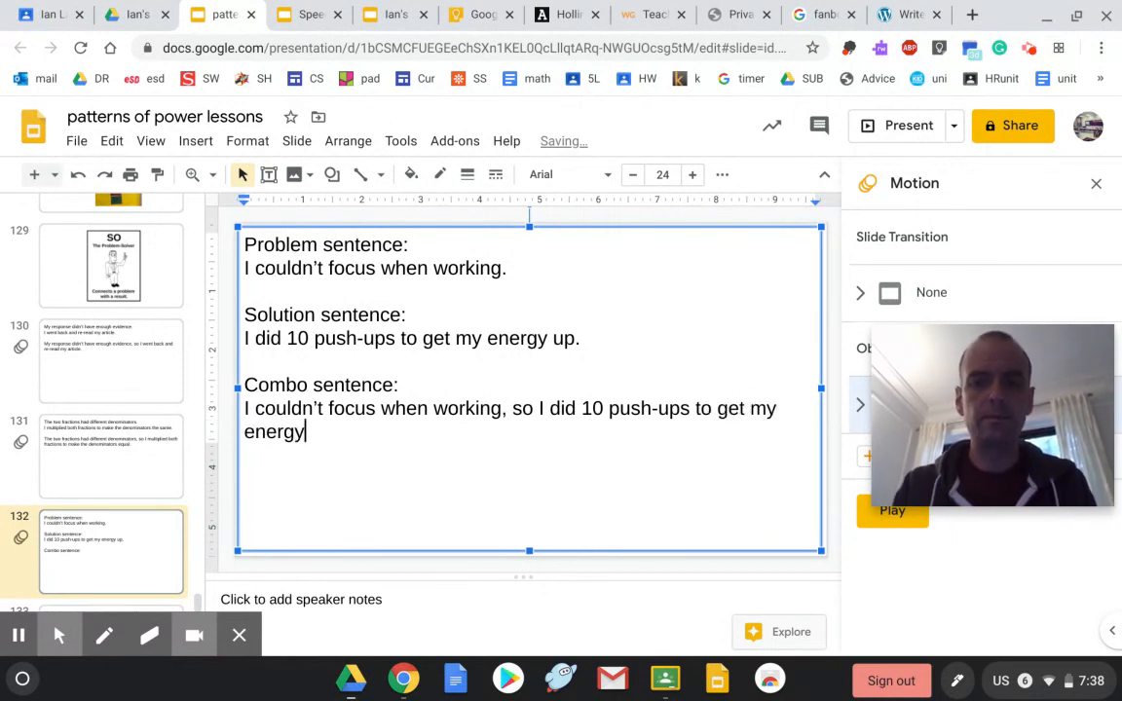
{"action": "type", "text": "ul"}
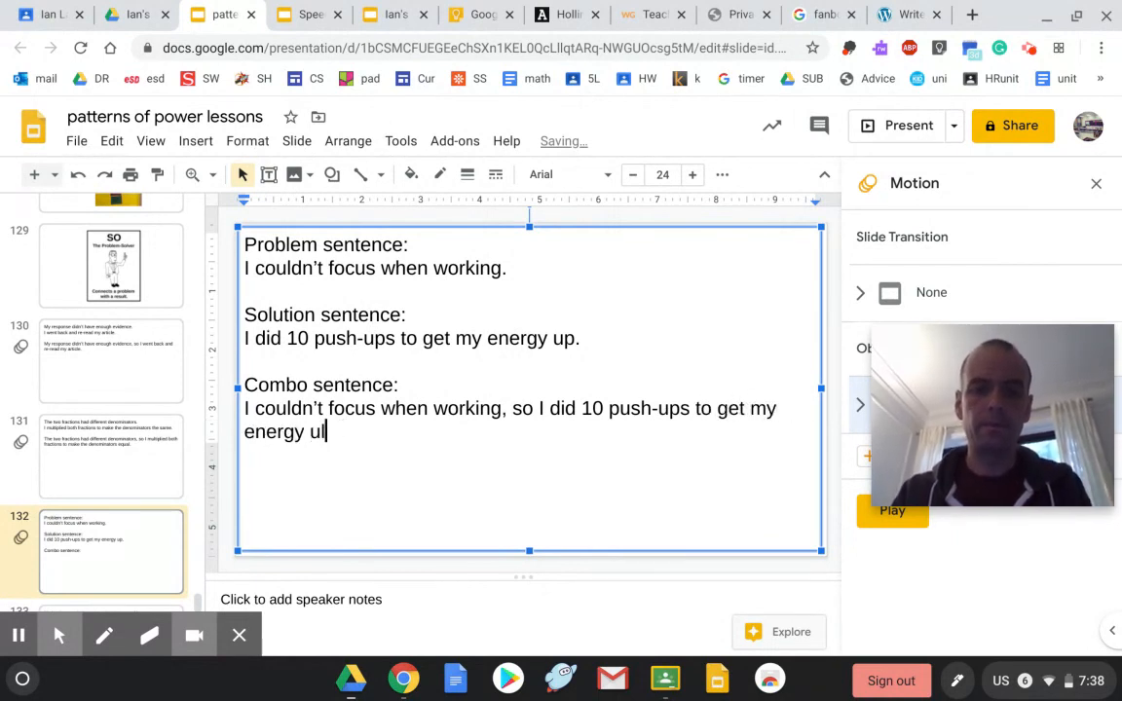
{"action": "type", "text": "p."}
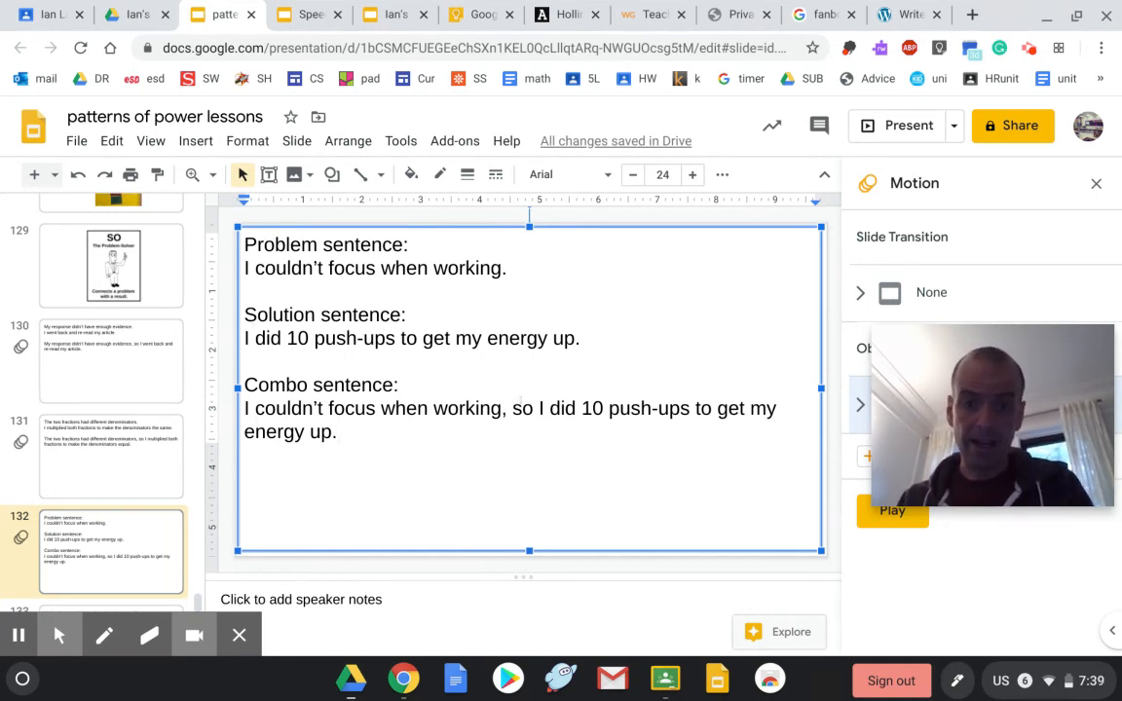
- Select the joining ', so' in the combo sentence
{"action": "double_click", "coordinate": [519, 408]}
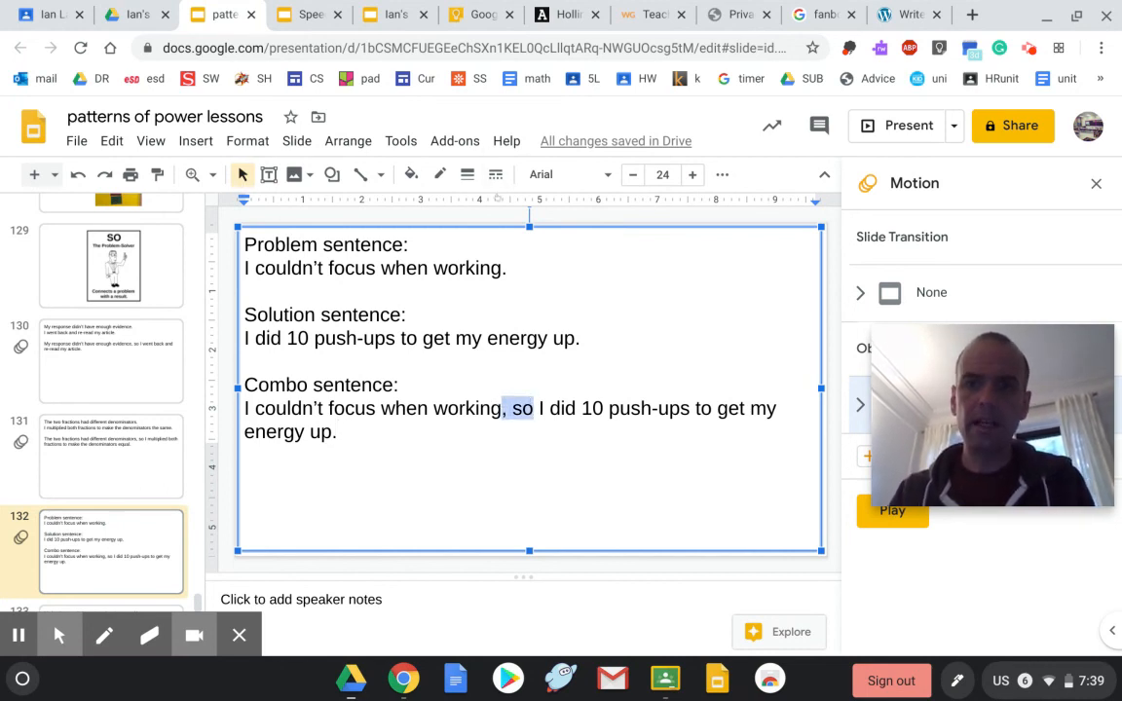
{"action": "mouse_move", "coordinate": [360, 175]}
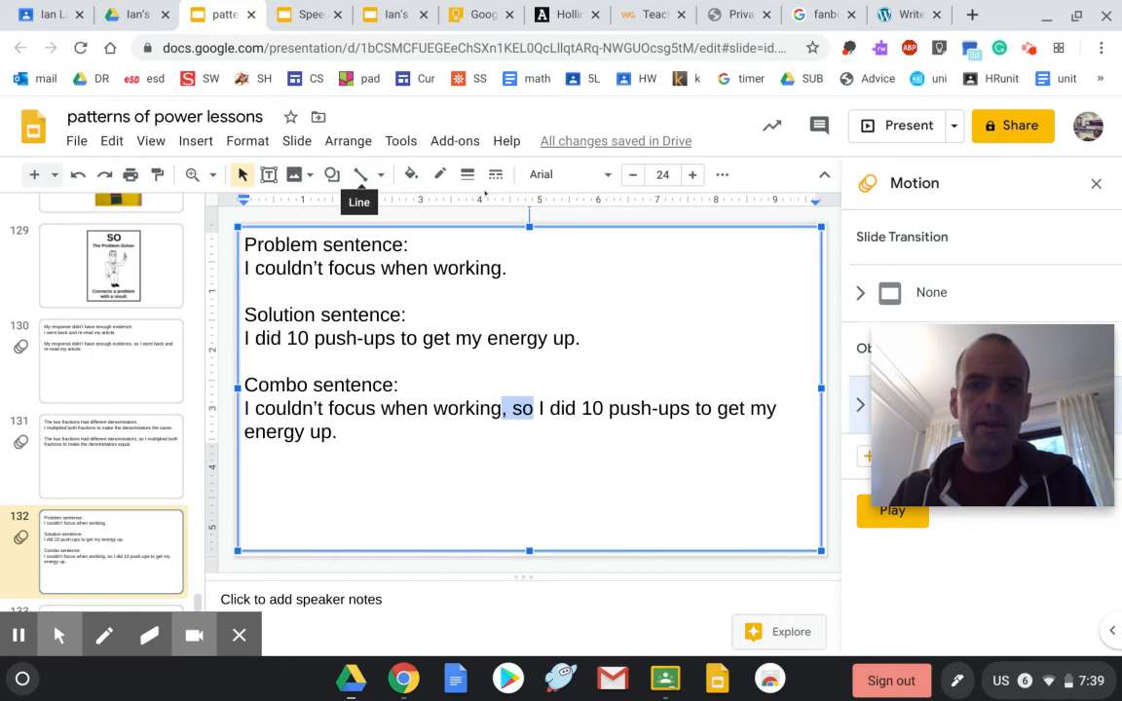